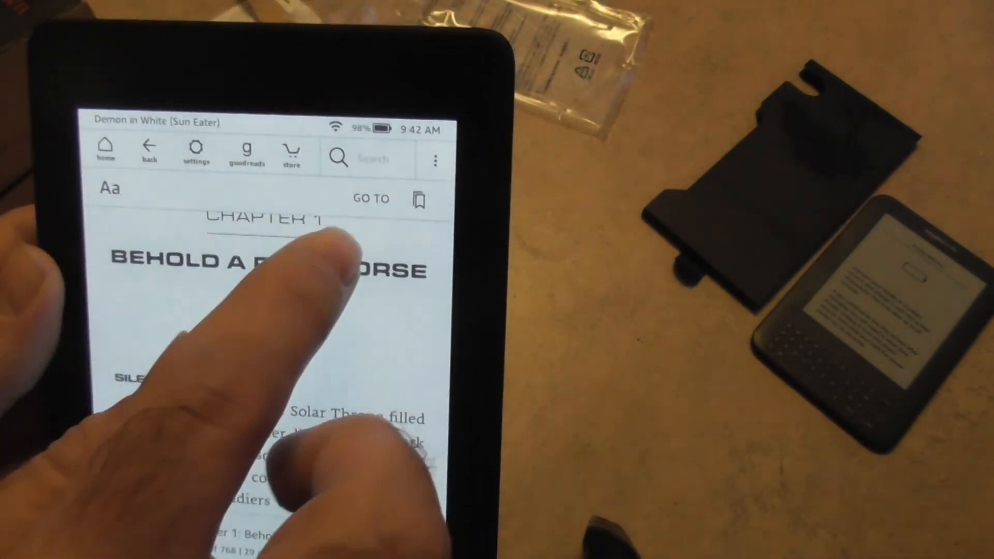
# Open the Go To panel showing the Demon in White chapter list with page numbers.
pyautogui.click(370, 198)
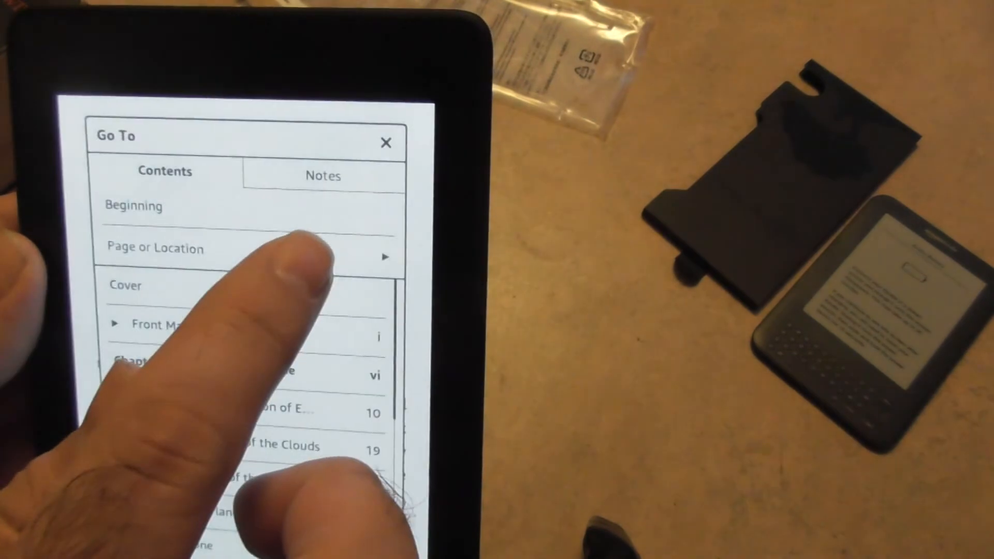